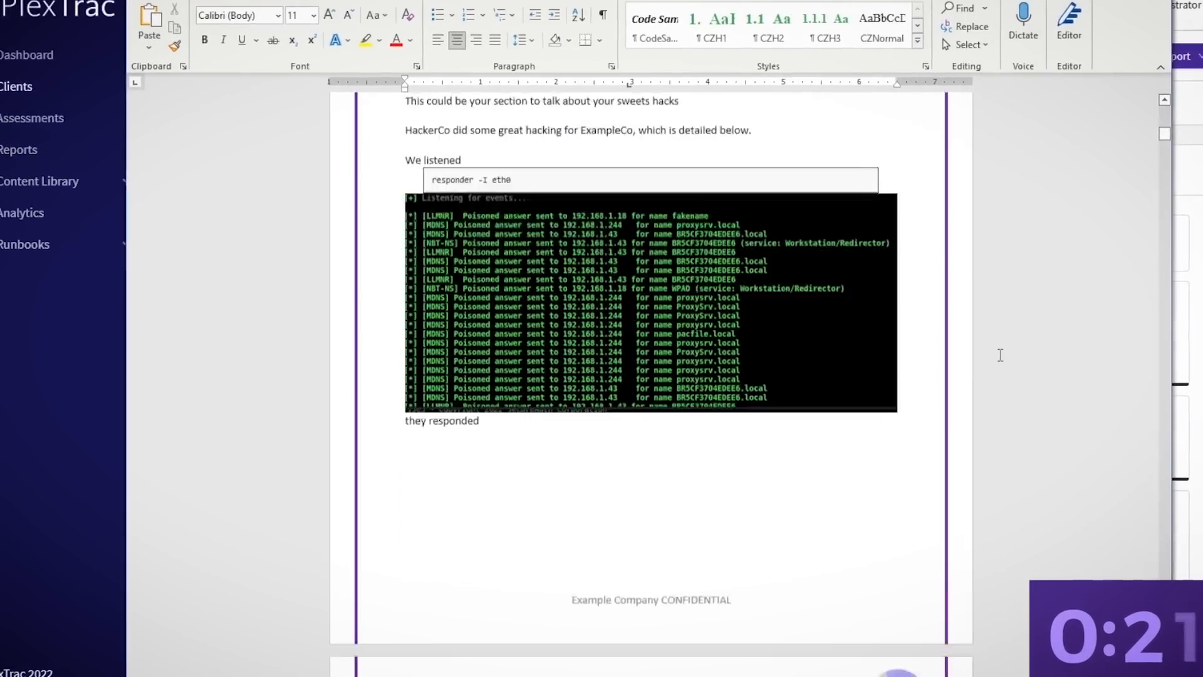
Enter 'sql' in the browser and move through the resulting page content.
scroll("down", 3)
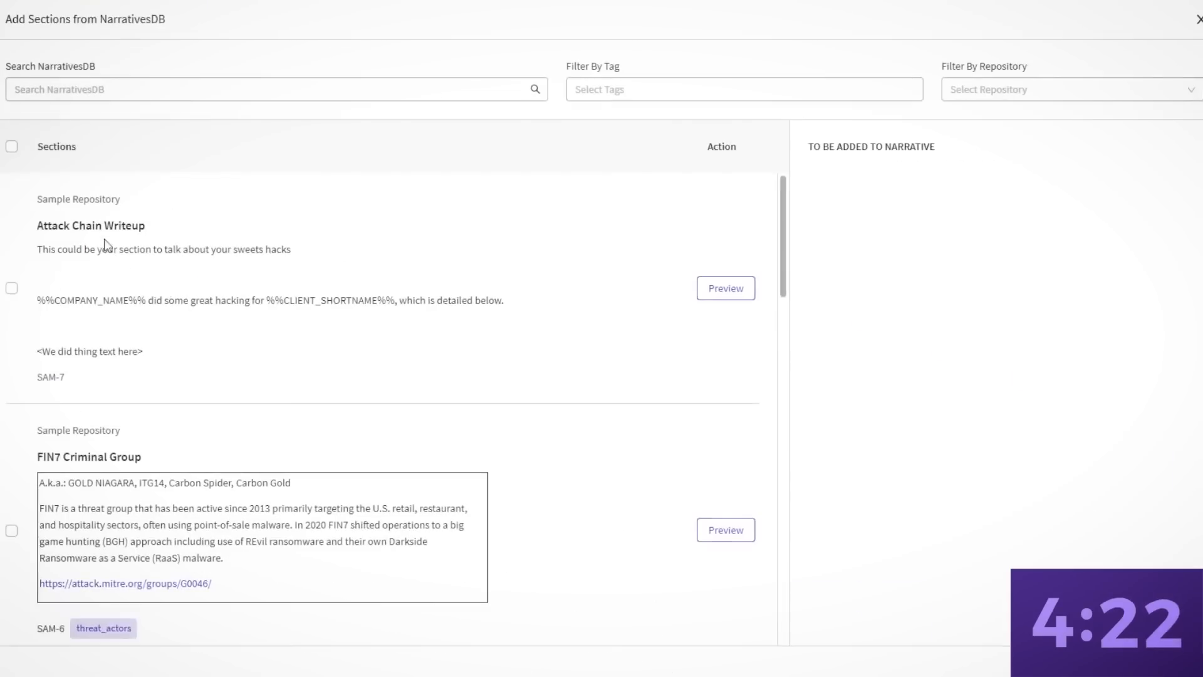
left_click(12, 288)
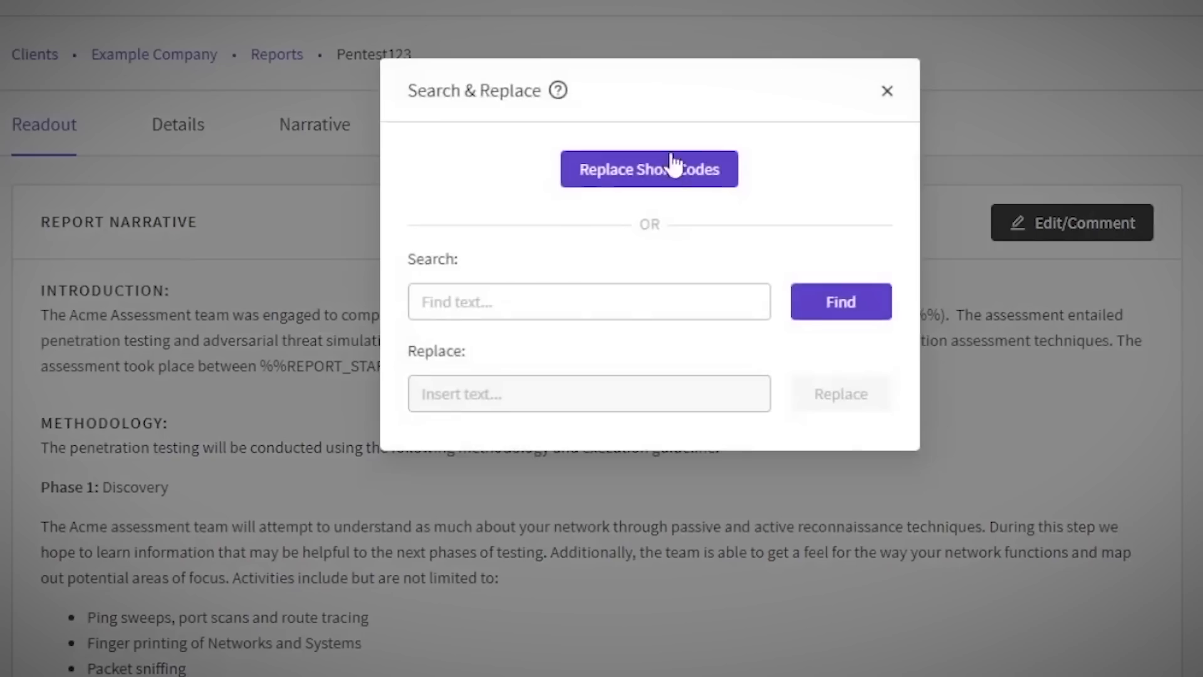
left_click(648, 169)
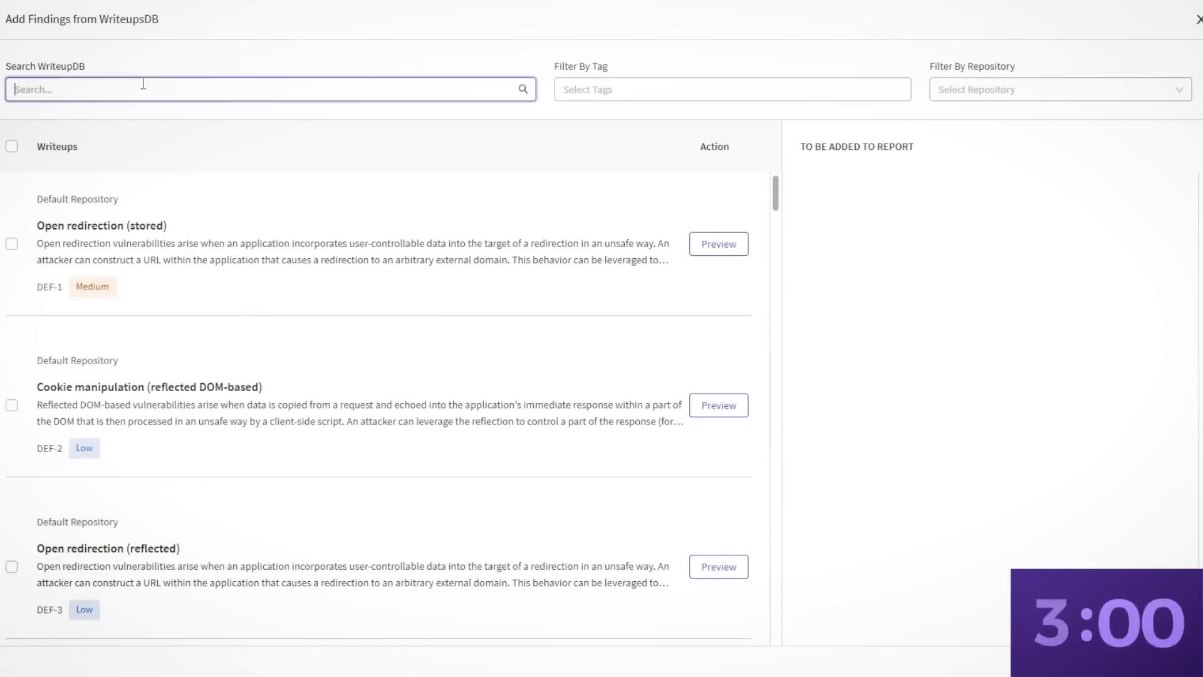
type("sql")
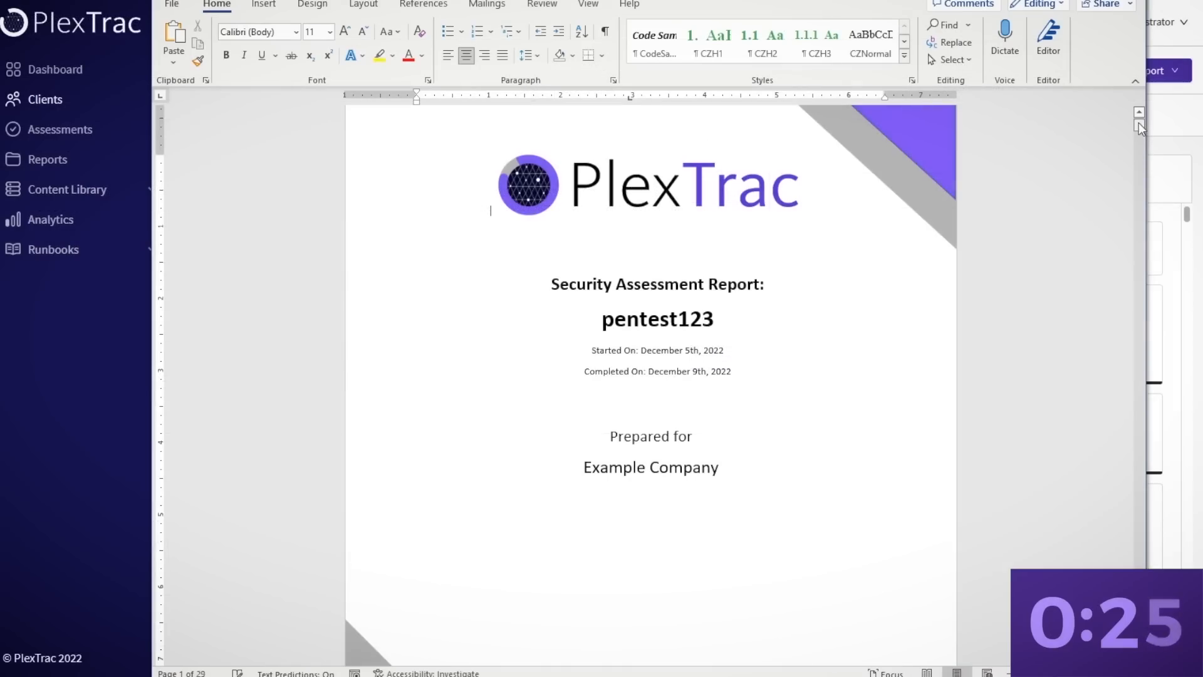
scroll("down", 3)
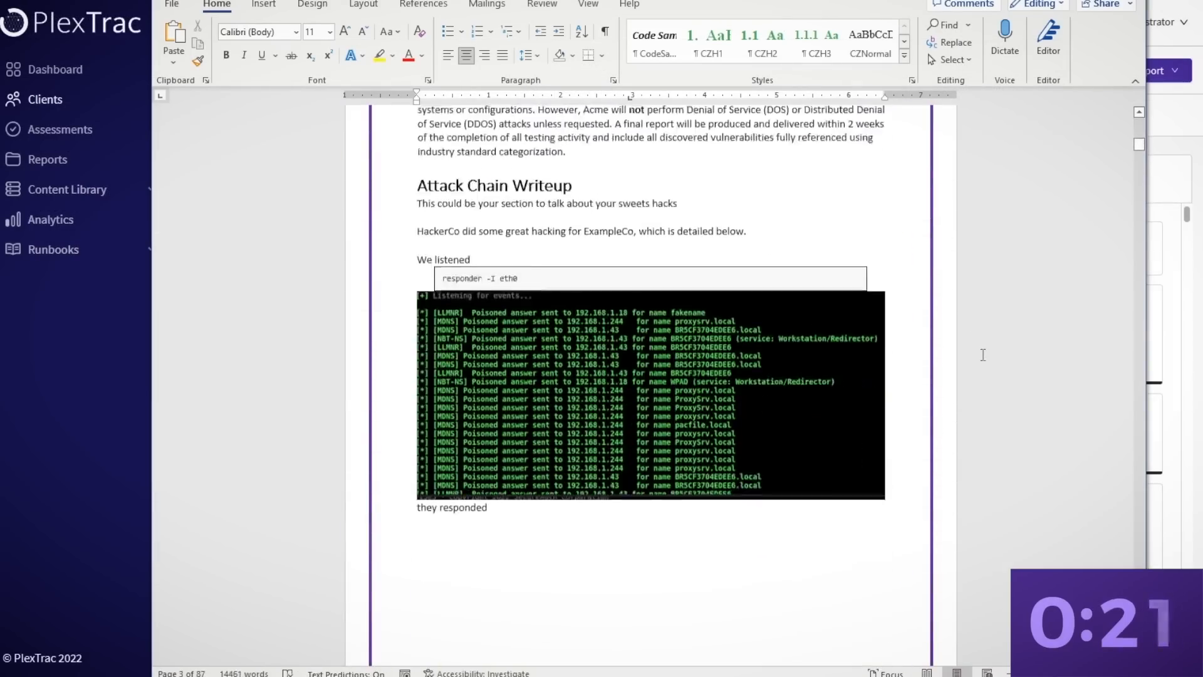
scroll("down", 3)
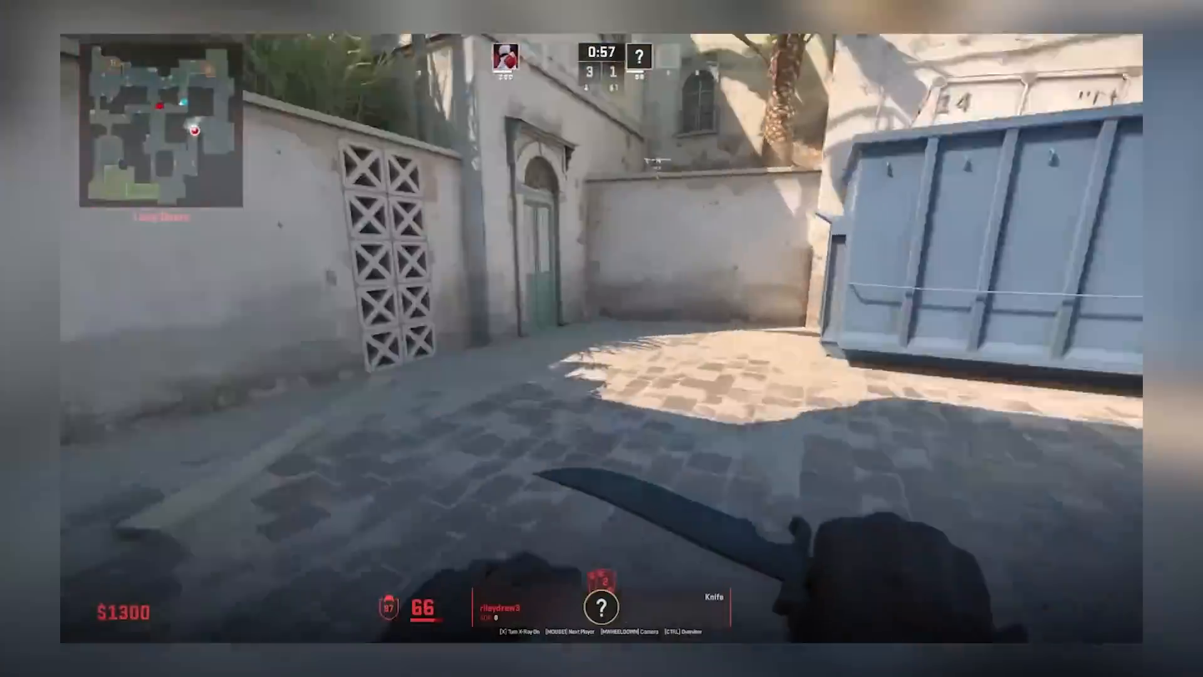
key("tab")
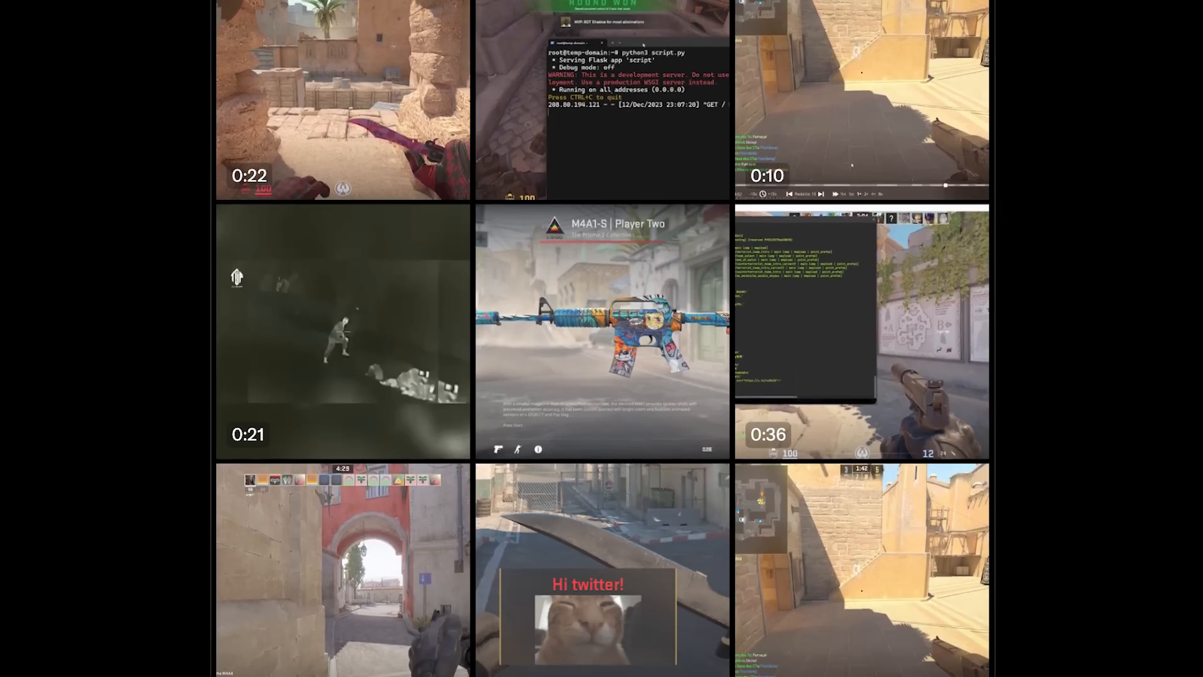
Bring up the gur.gov.ua article on the cyber operation against Rosaviatsia.
scroll("down", 3)
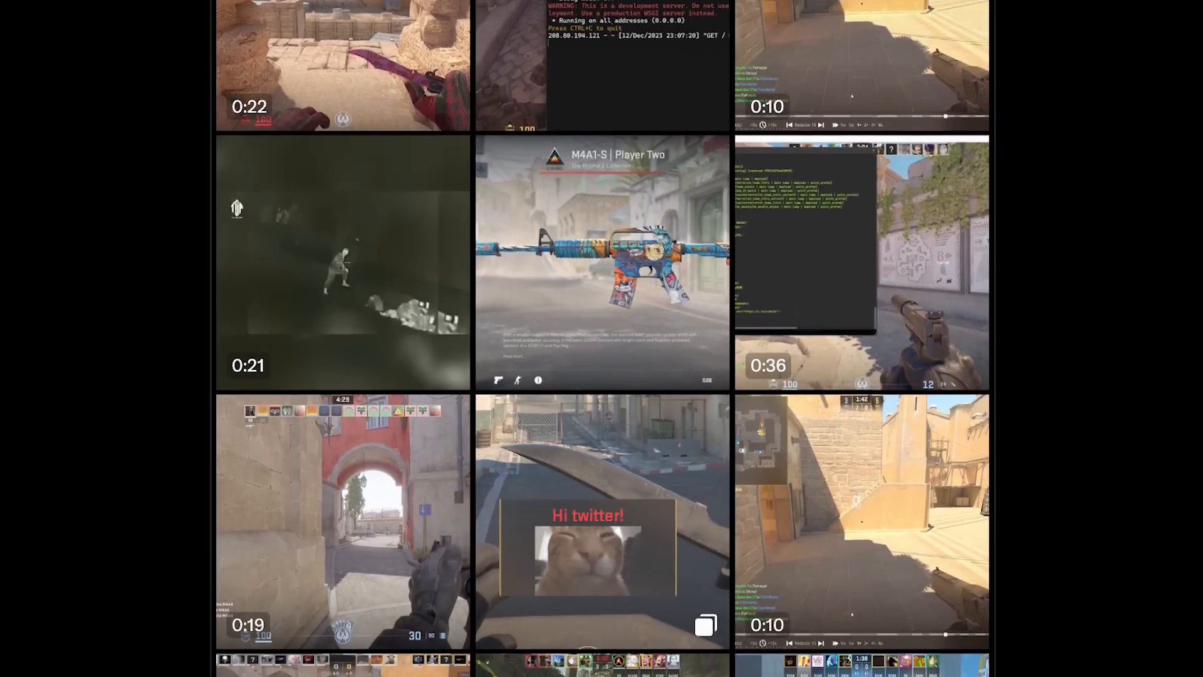
left_click(860, 522)
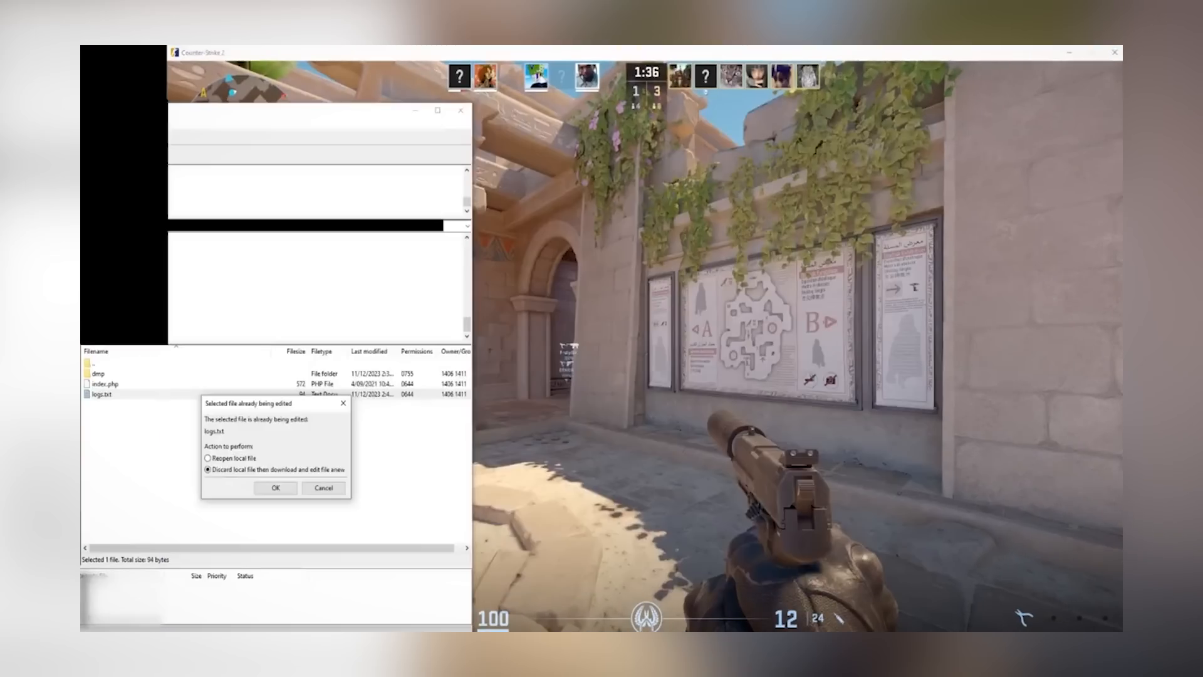
left_click(276, 488)
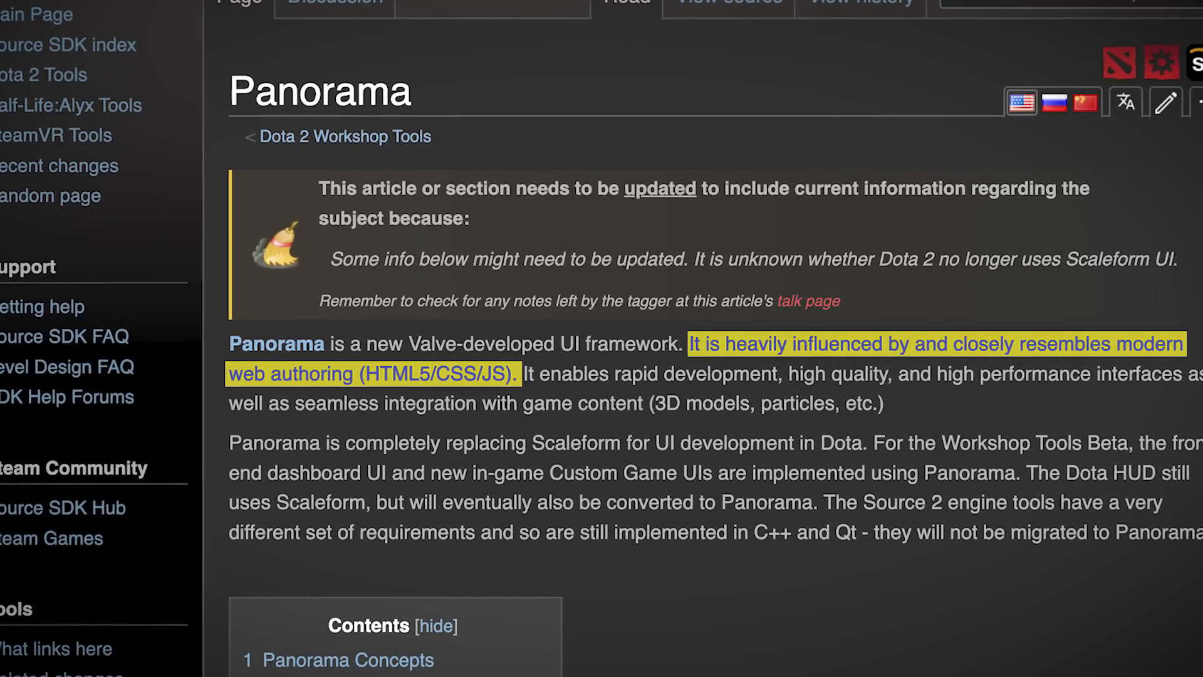
scroll("up", 3)
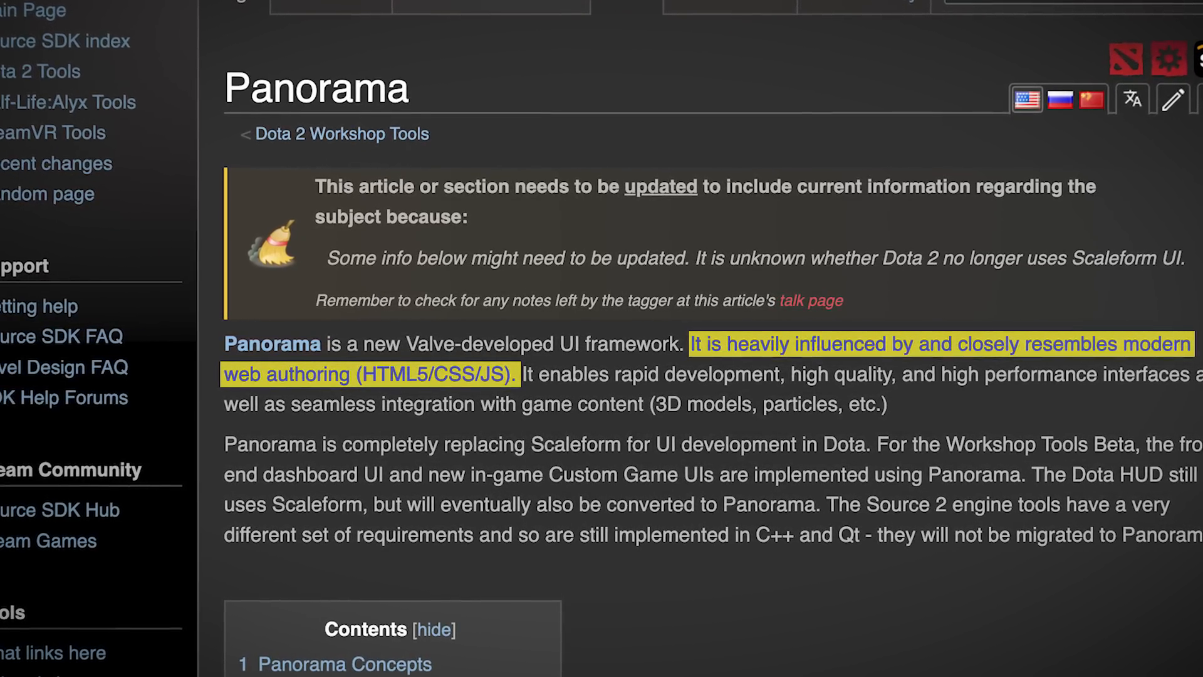
scroll("up", 3)
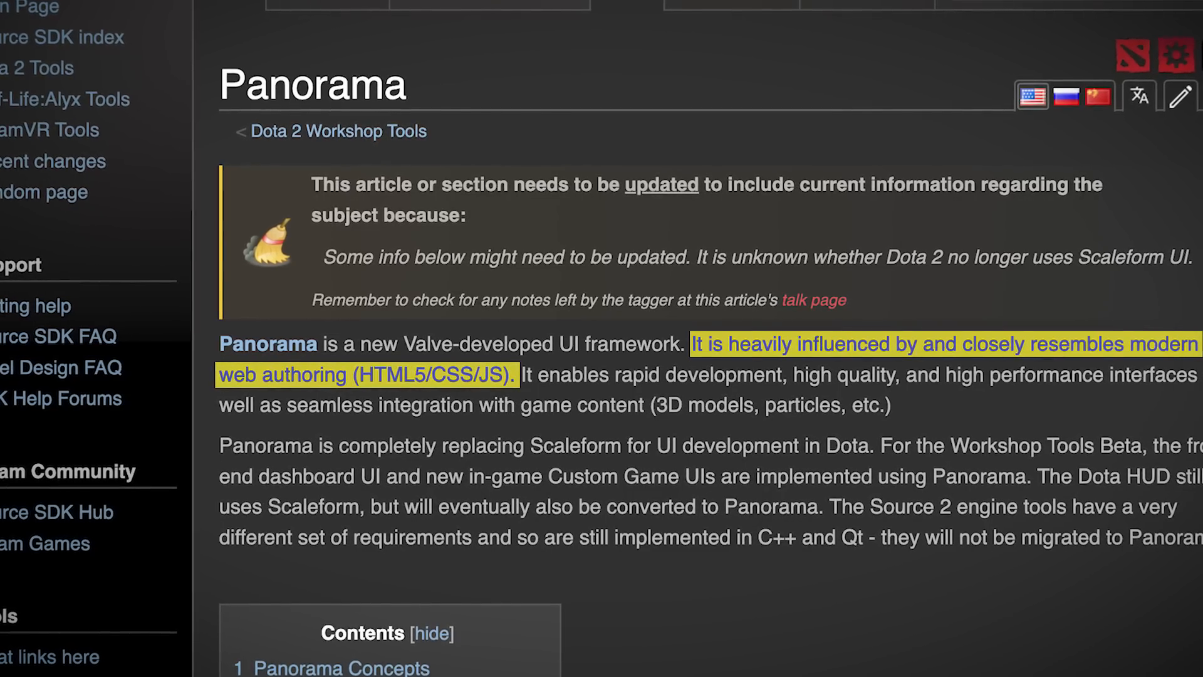
scroll("down", 3)
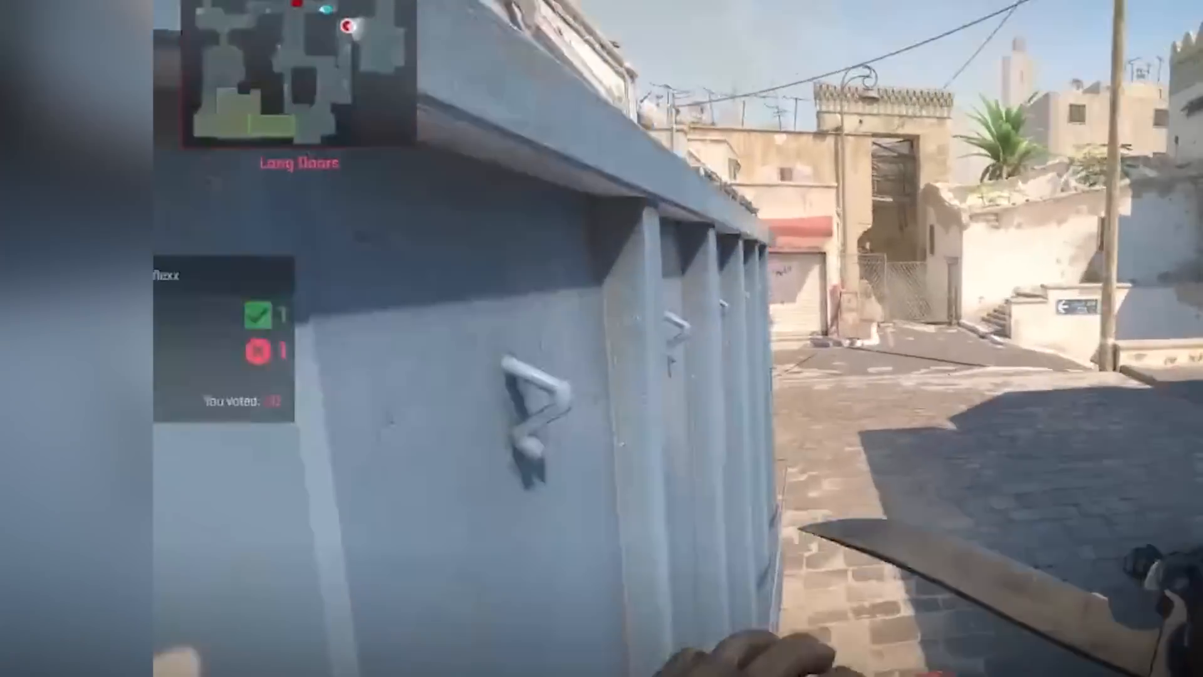
mouse_move(601, 339)
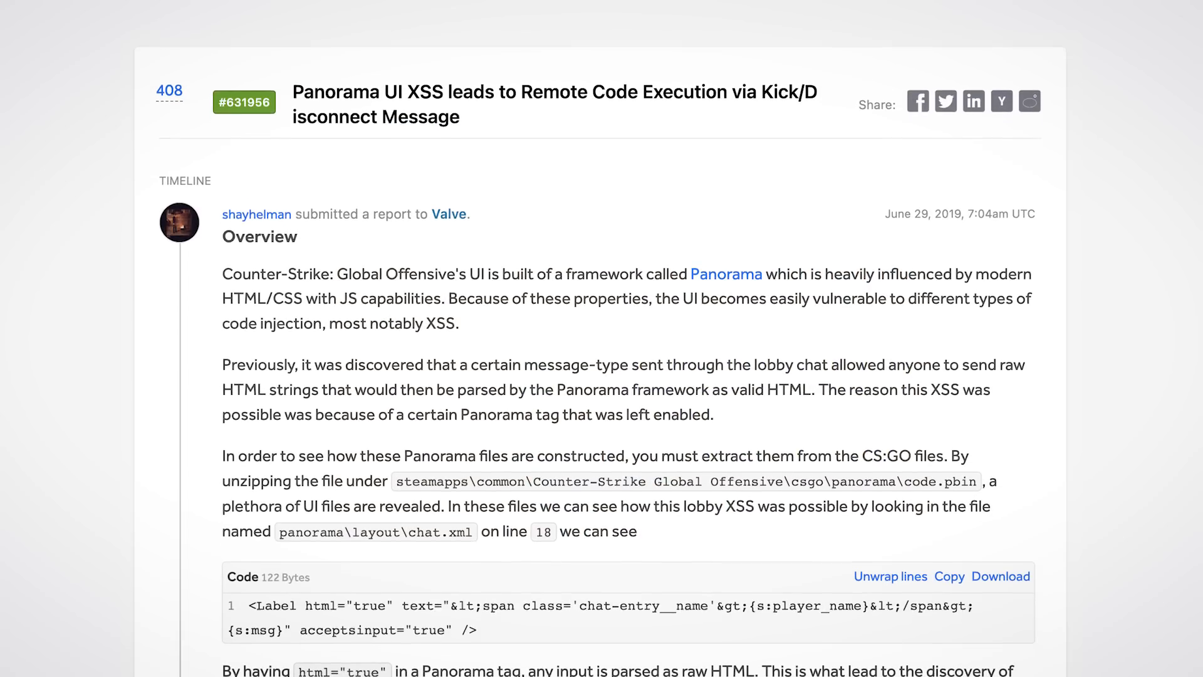
Read through the article's numbered findings, then follow on to the KillMilk Telegram post.
scroll("down", 3)
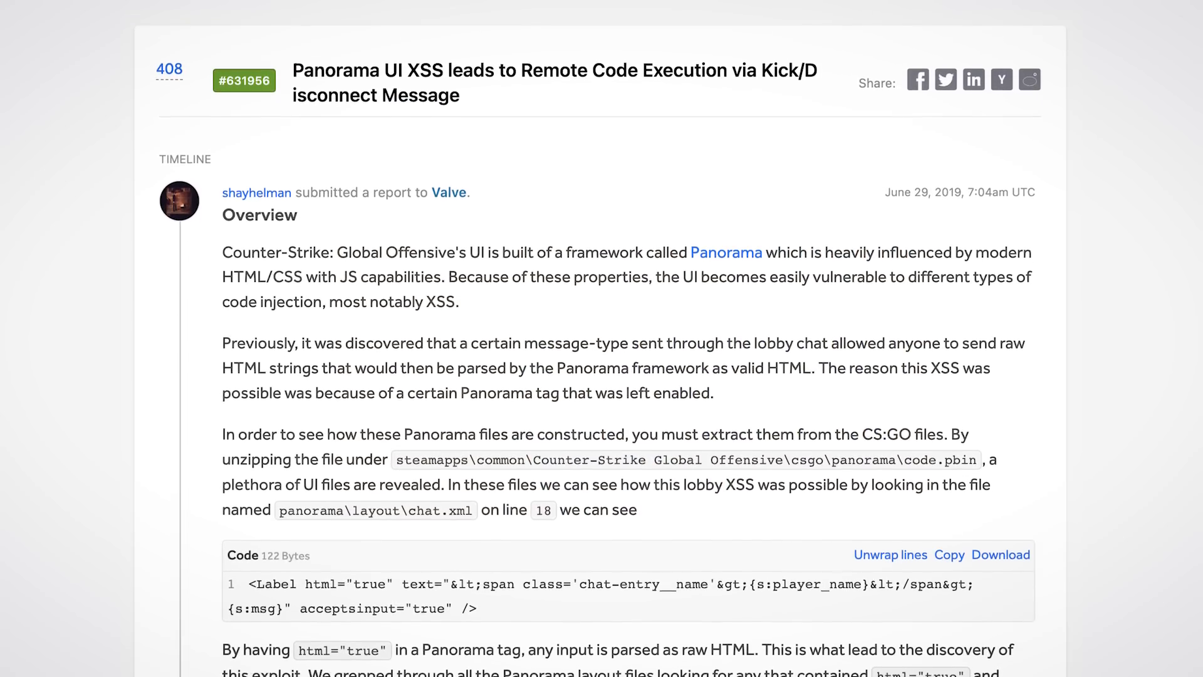
scroll("down", 3)
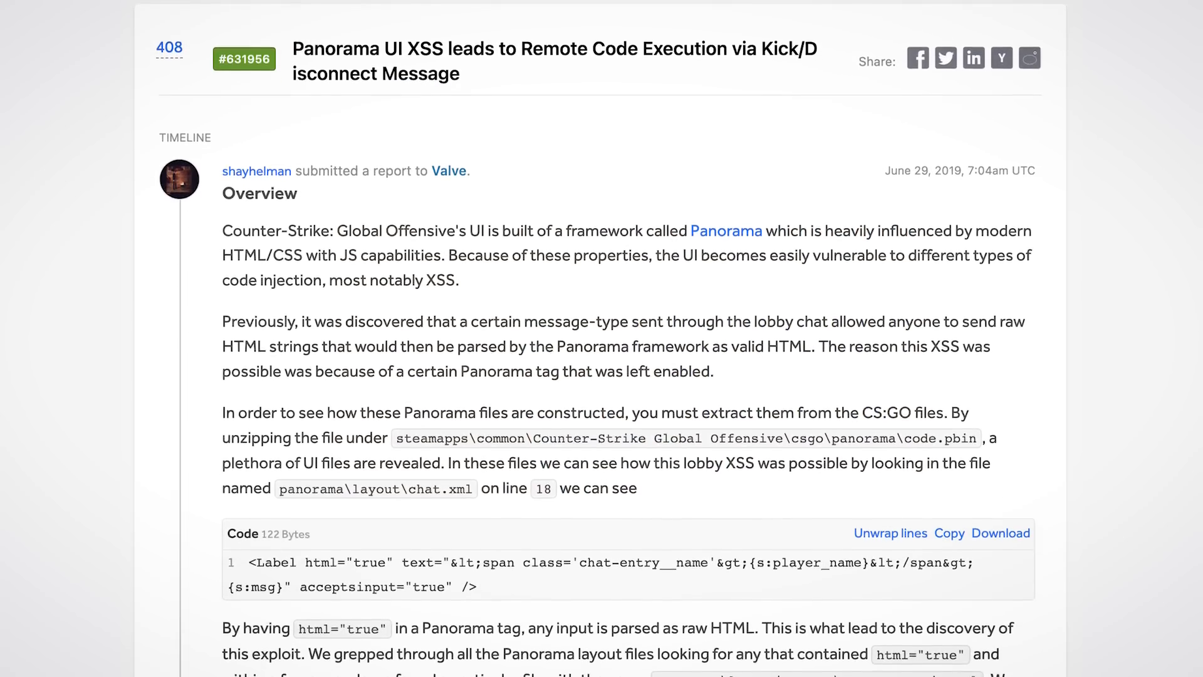
scroll("down", 3)
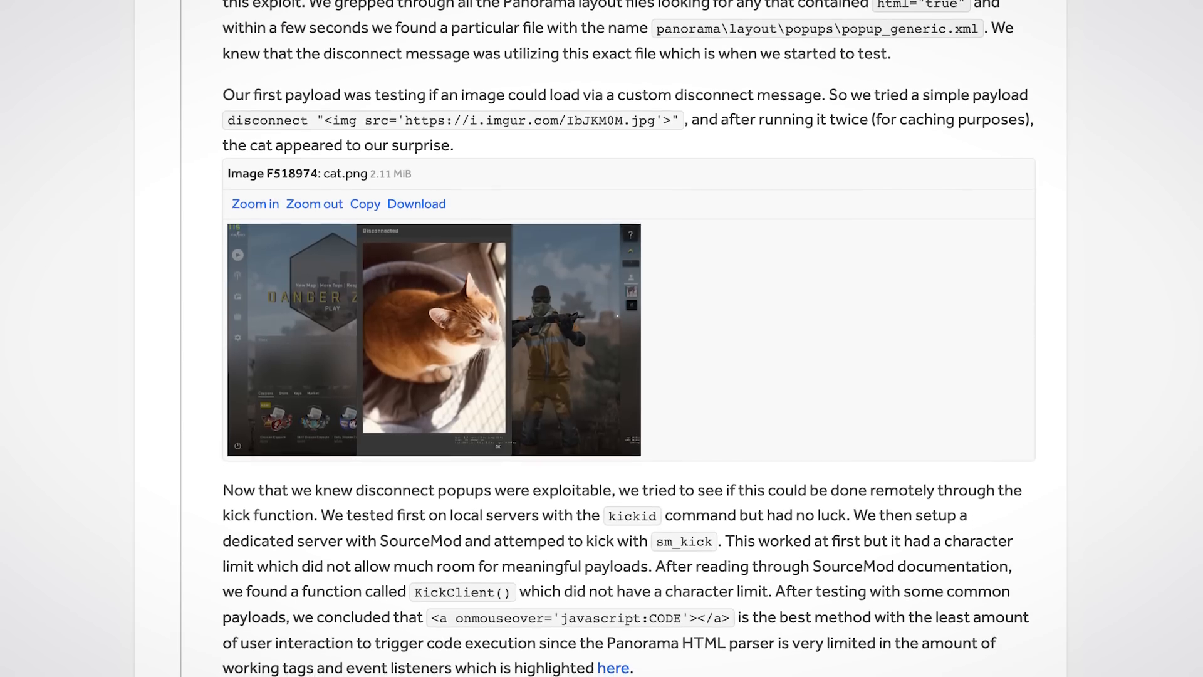
scroll("down", 3)
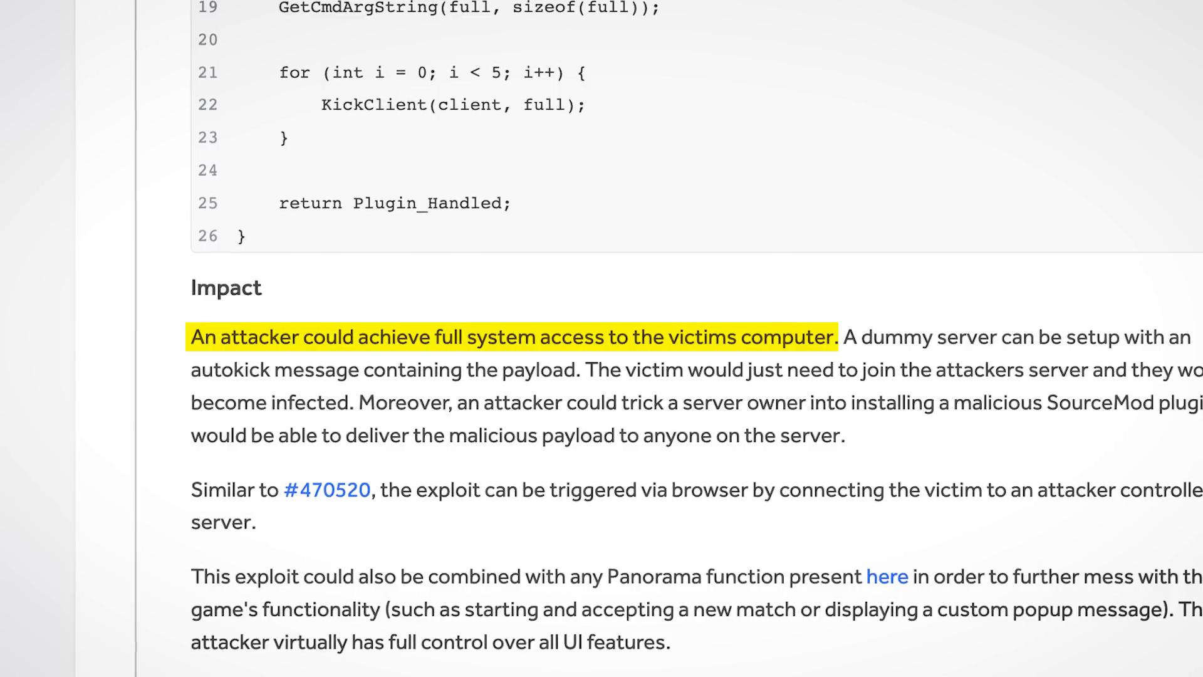
scroll("up", 3)
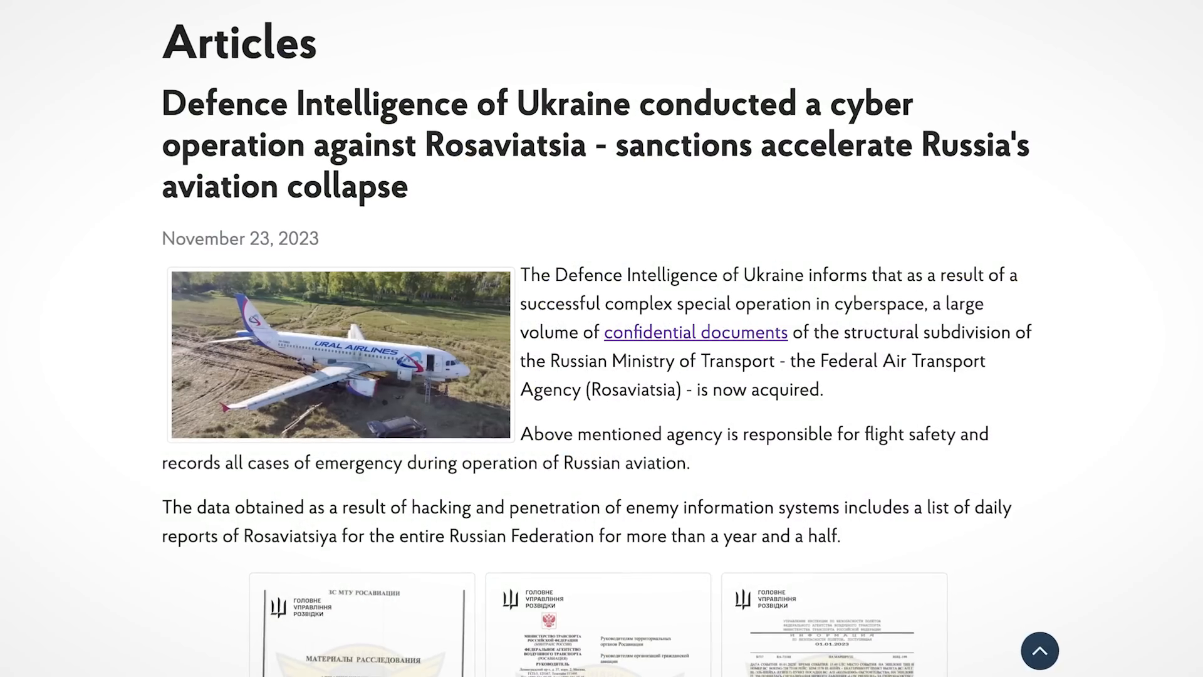
scroll("down", 3)
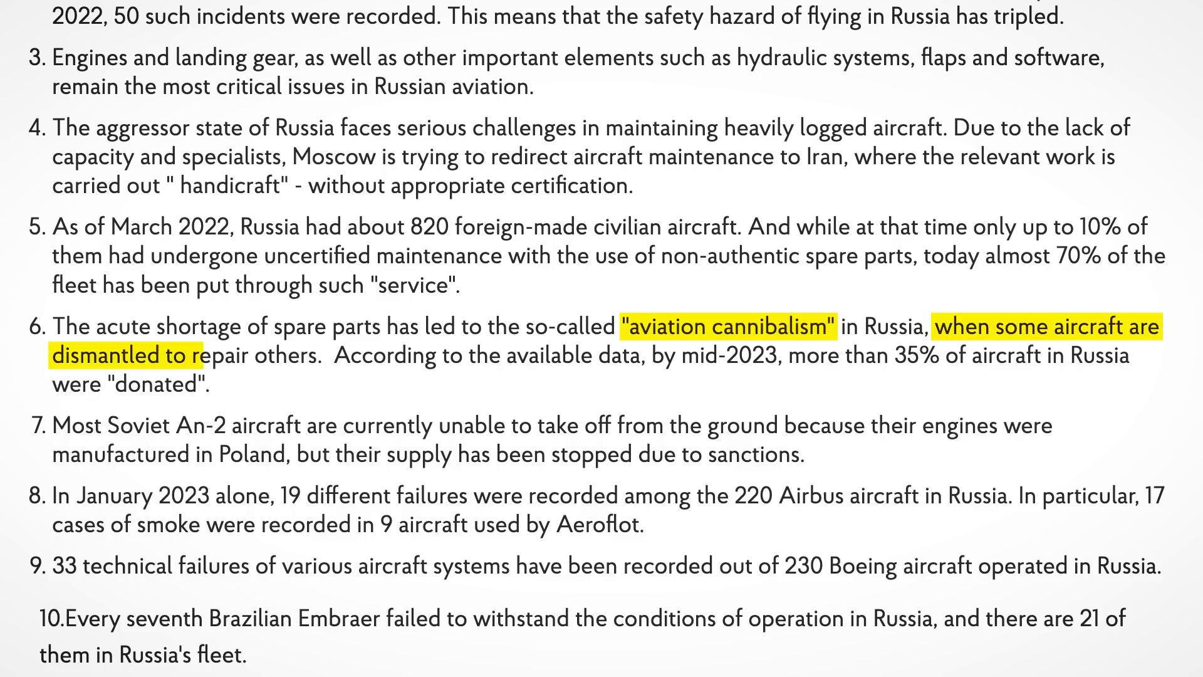
scroll("up", 3)
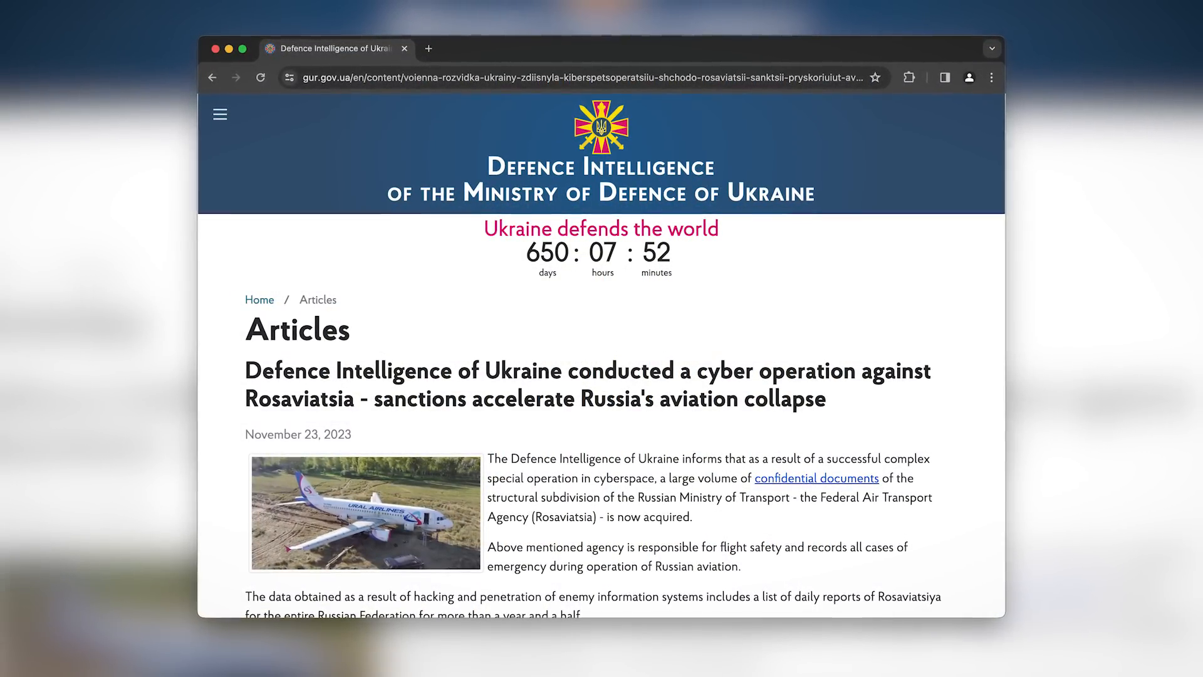
left_click(816, 478)
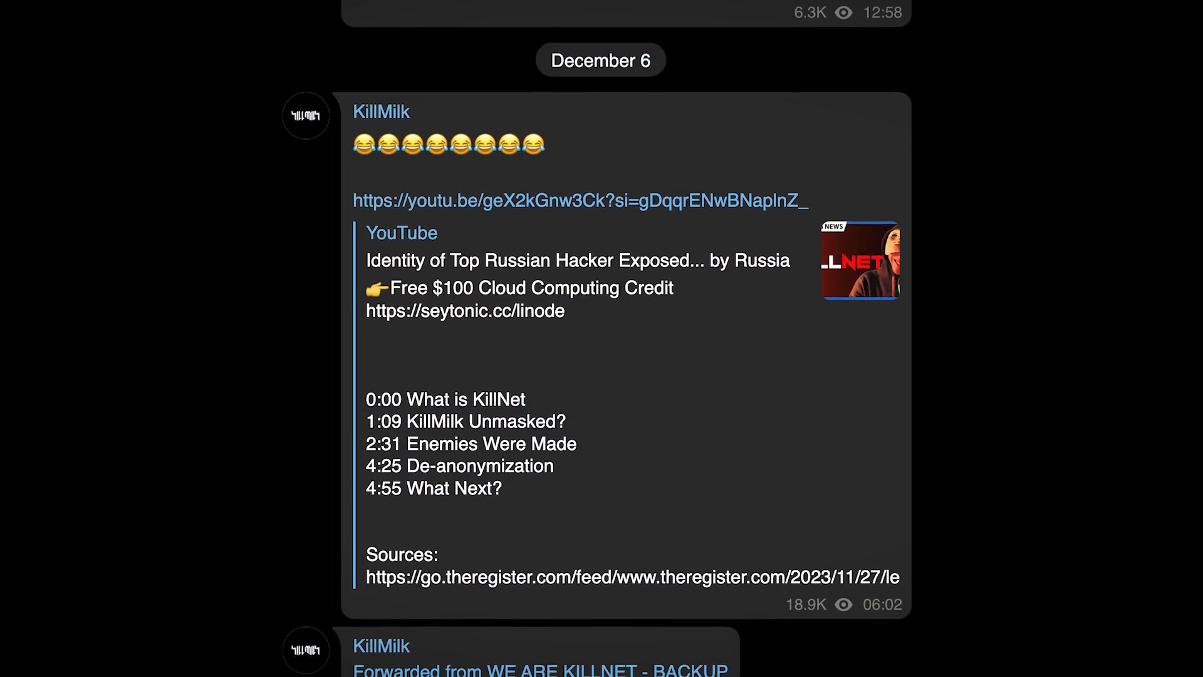
Scroll through the KillMilk channel messages, including the retirement statement.
scroll("up", 3)
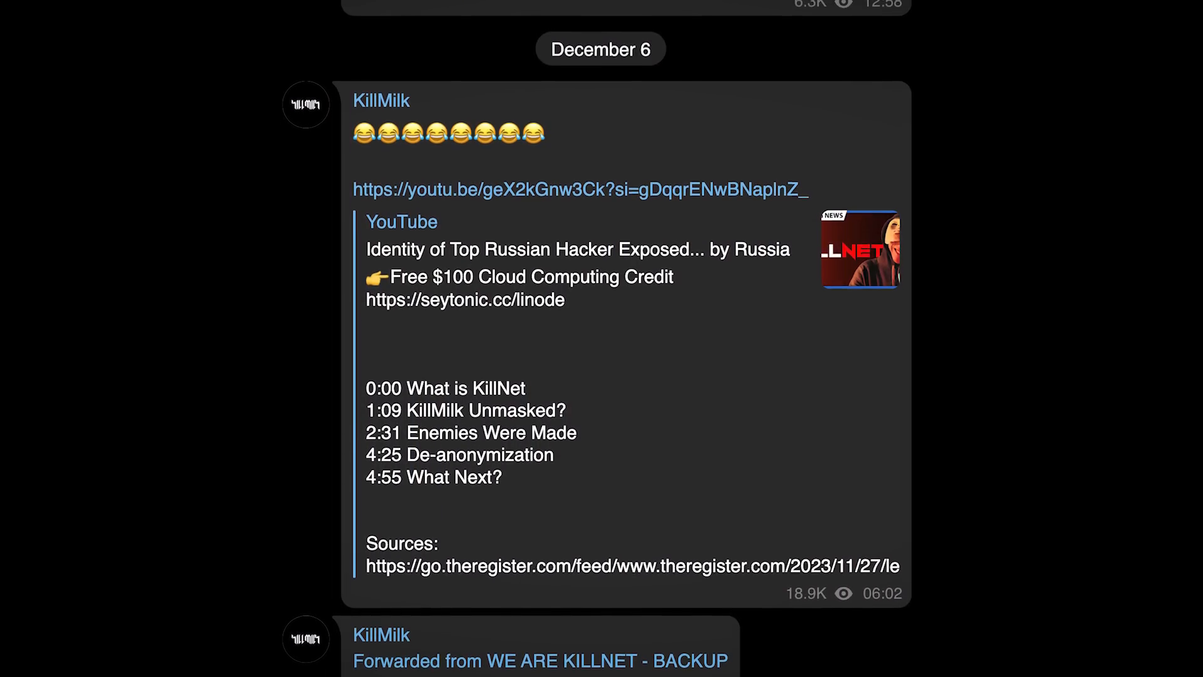
scroll("up", 3)
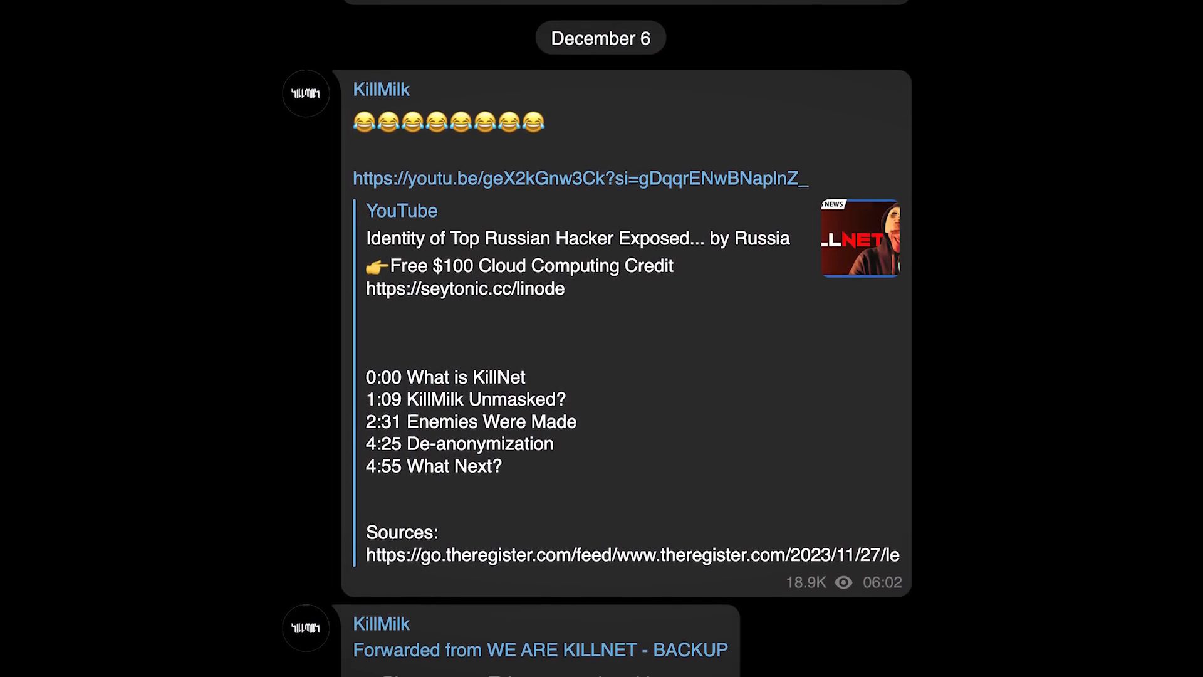
scroll("down", 3)
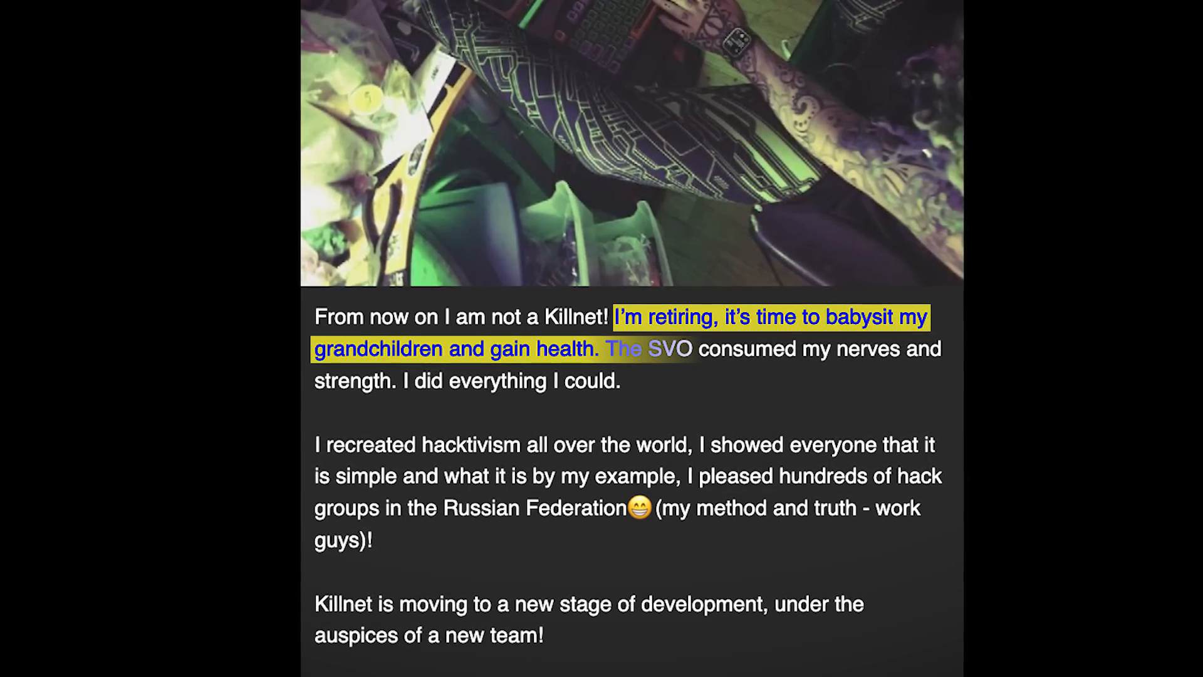
scroll("down", 3)
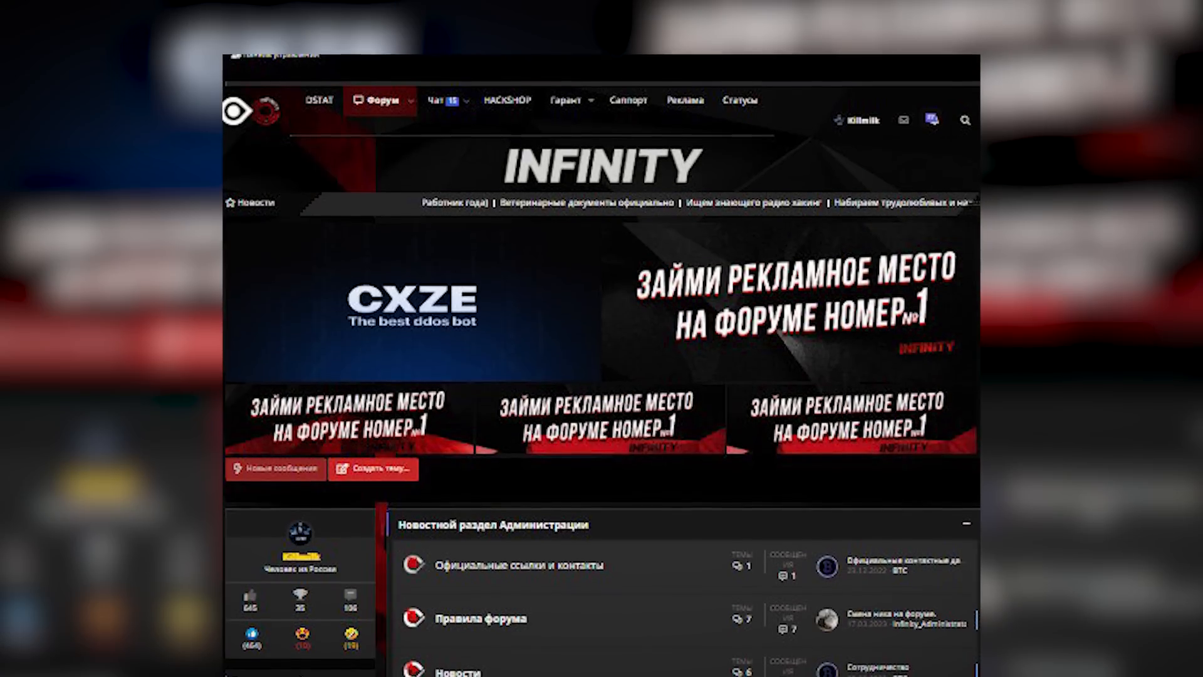
scroll("up", 3)
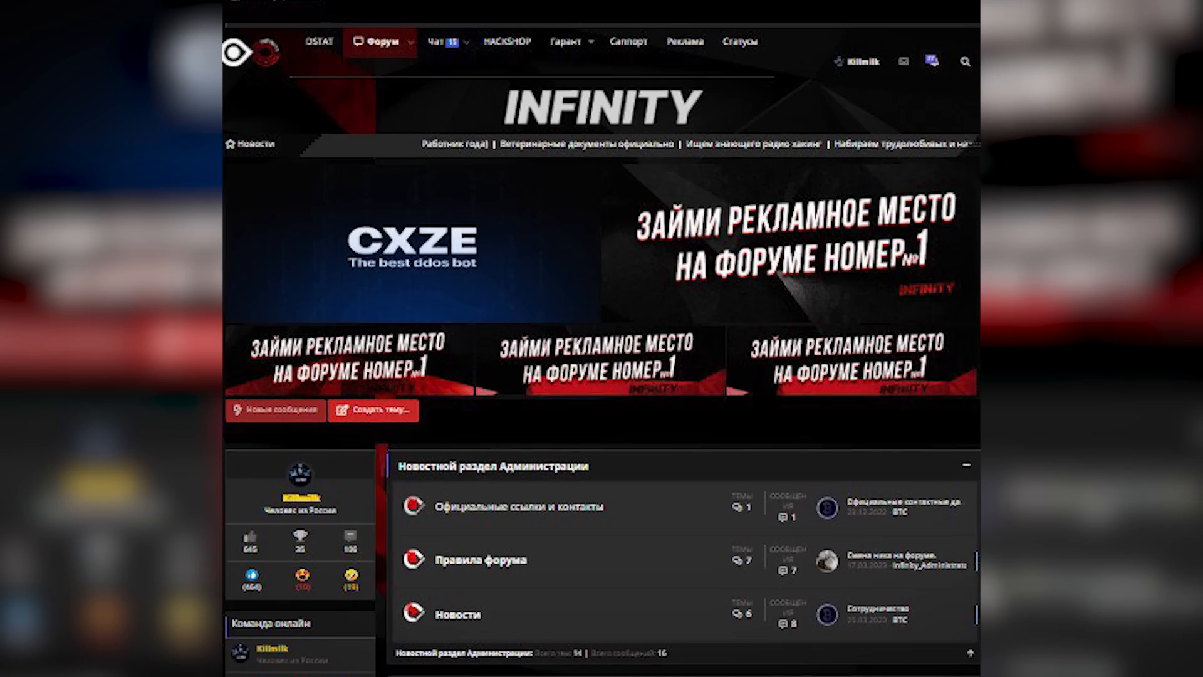
scroll("up", 3)
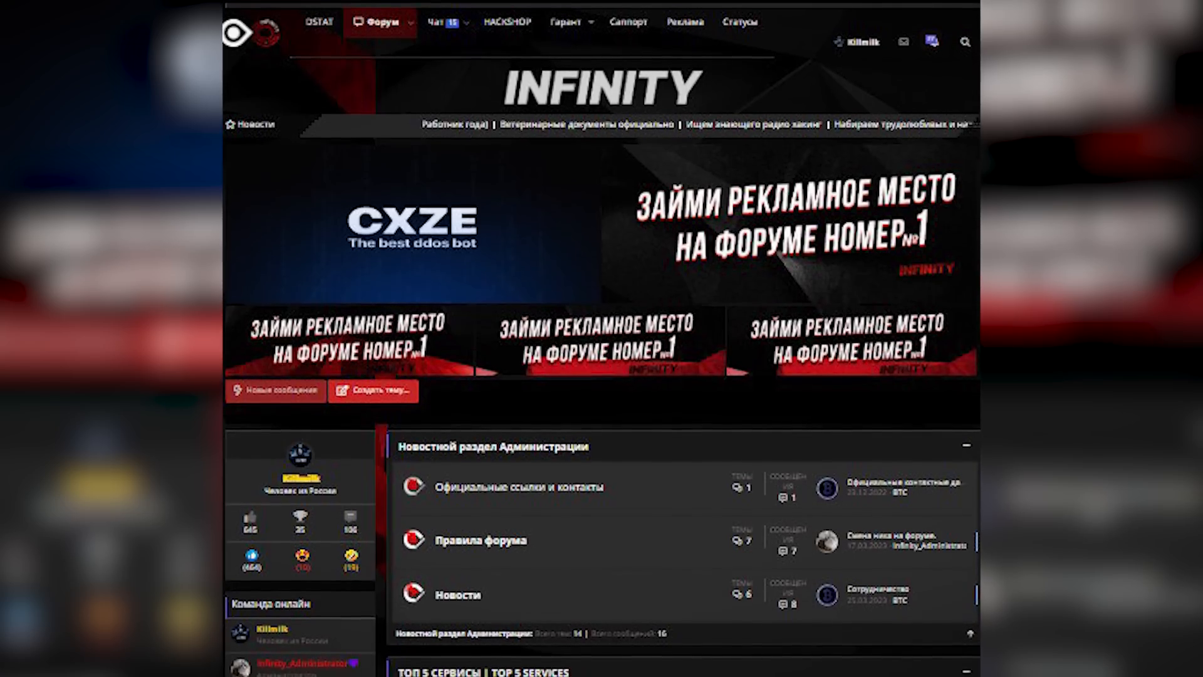